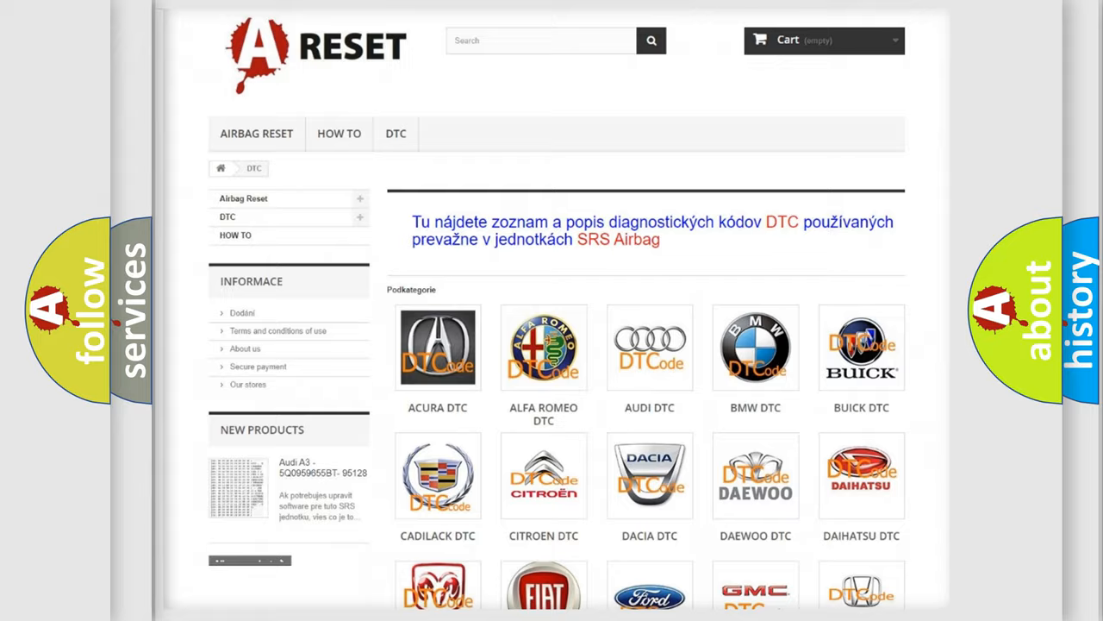
Open the GMC DTC tile from the brand grid to list its diagnostic code subcategories
scroll("down", 3)
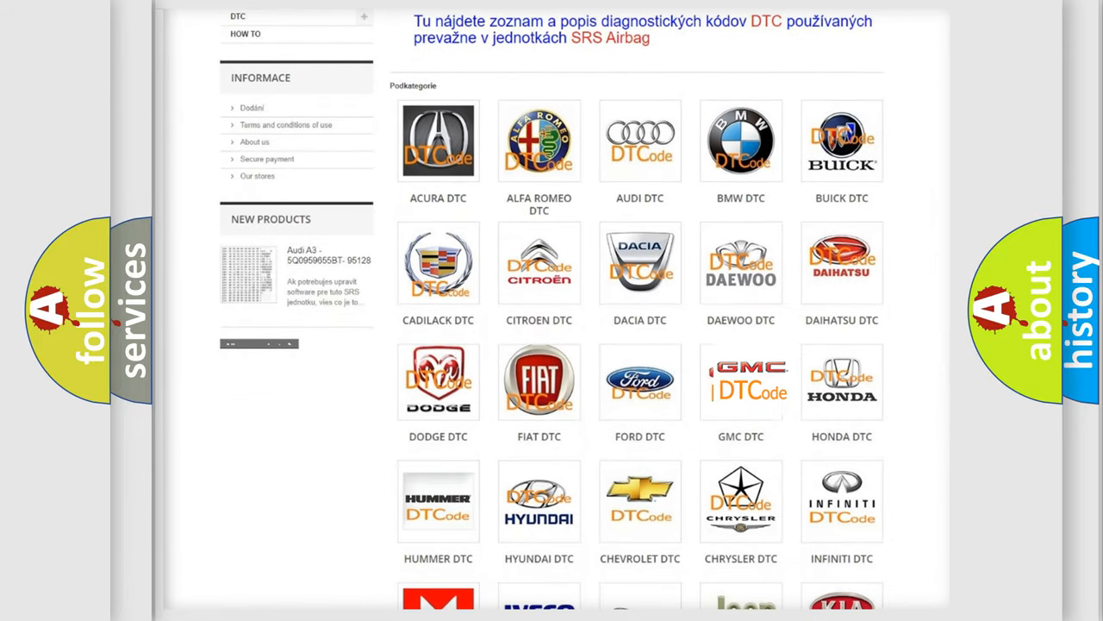
left_click(741, 381)
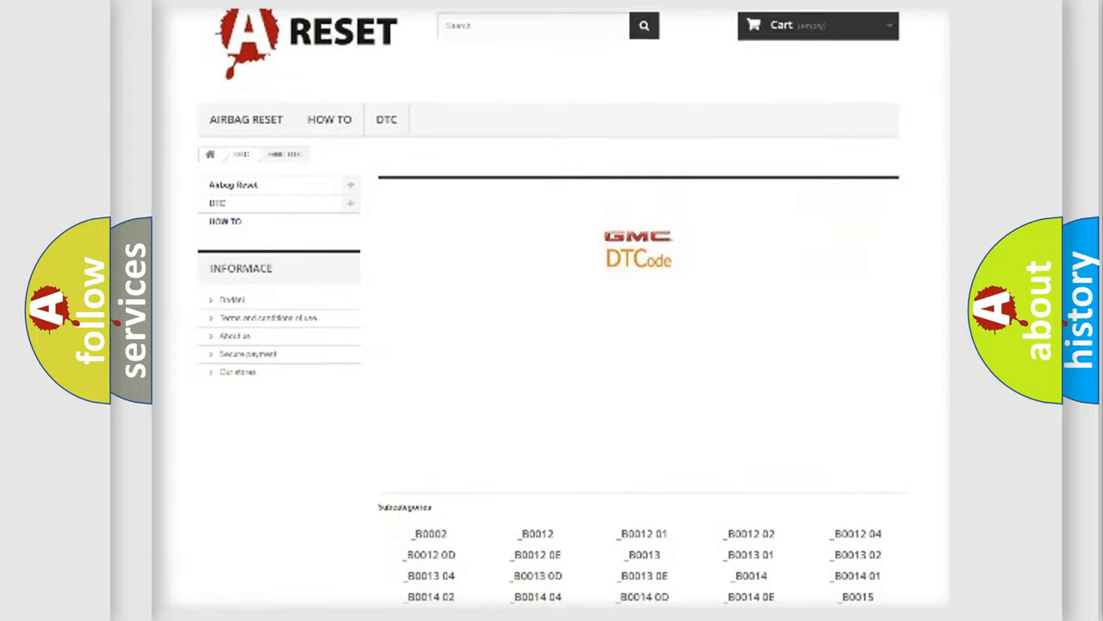